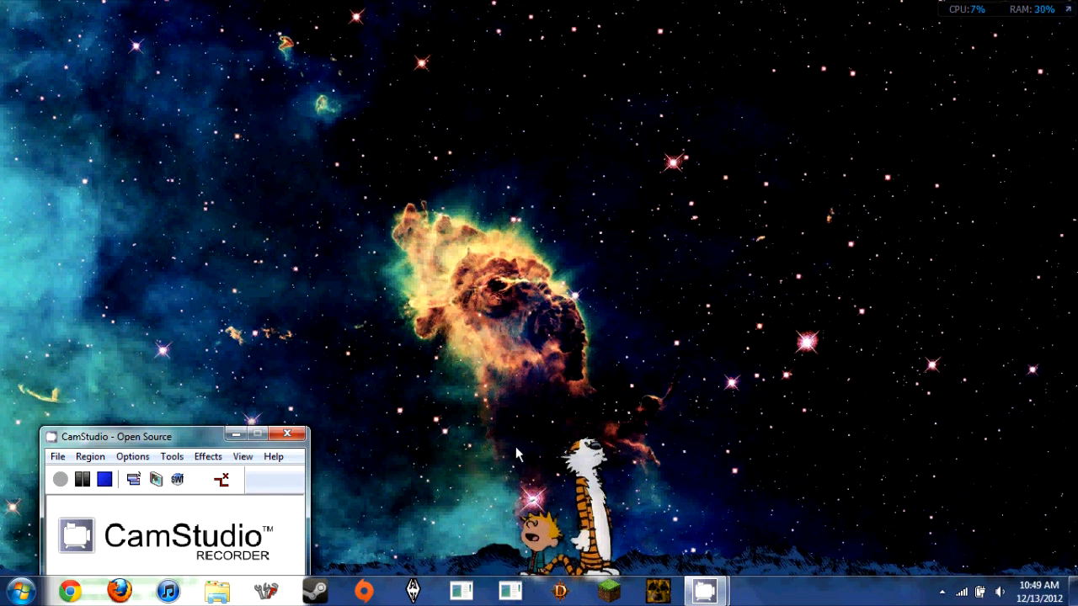
{"action": "mouse_move", "coordinate": [665, 329]}
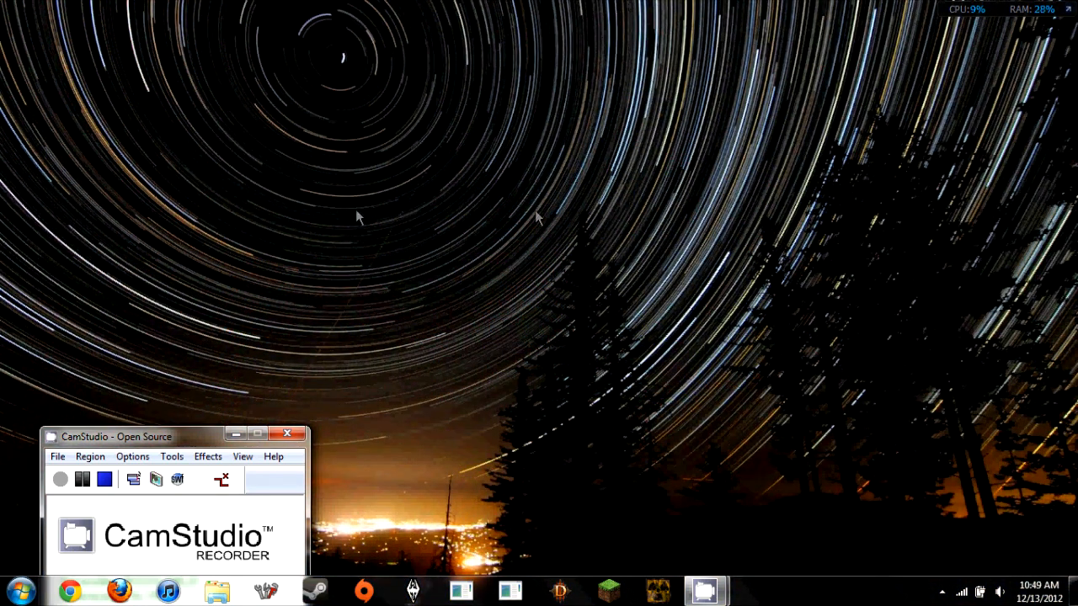
{"action": "mouse_move", "coordinate": [579, 172]}
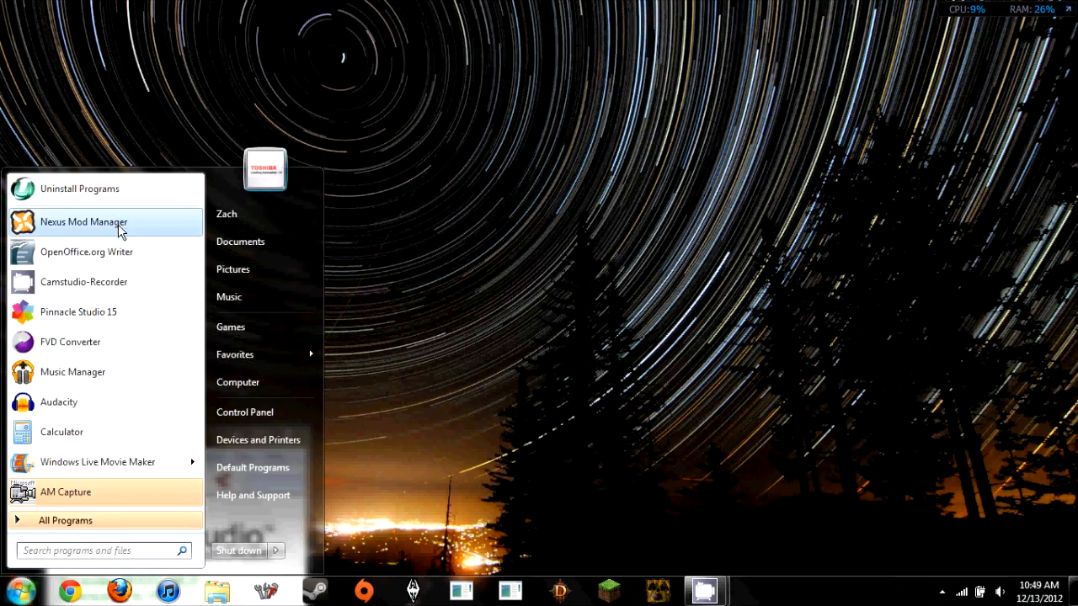
Launch Nexus Mod Manager from the Start menu and confirm Skyrim in Game Selection
{"action": "left_click", "coordinate": [84, 222]}
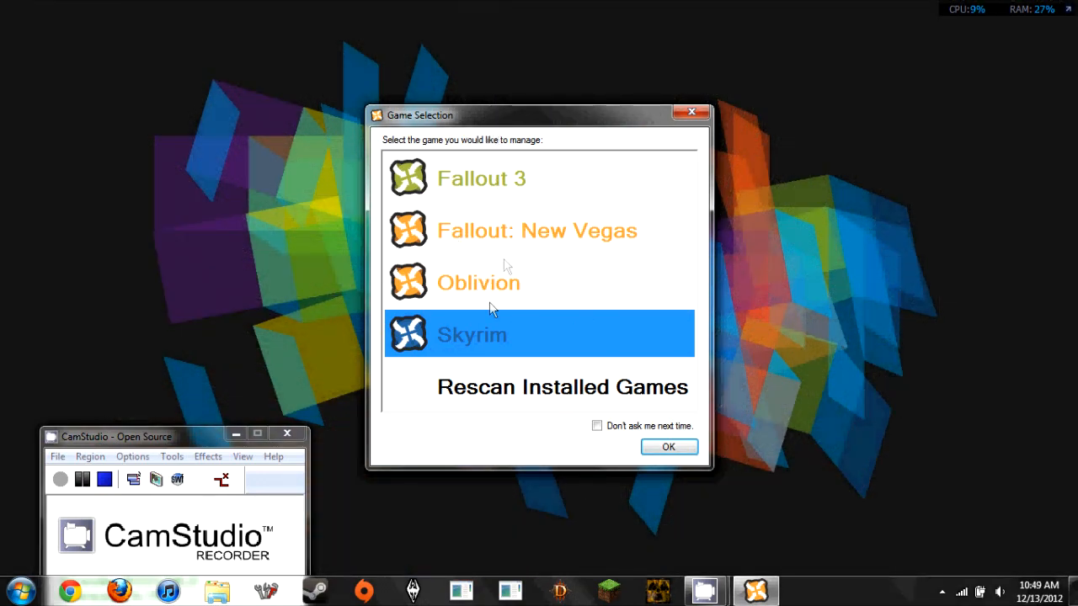
{"action": "mouse_move", "coordinate": [643, 441]}
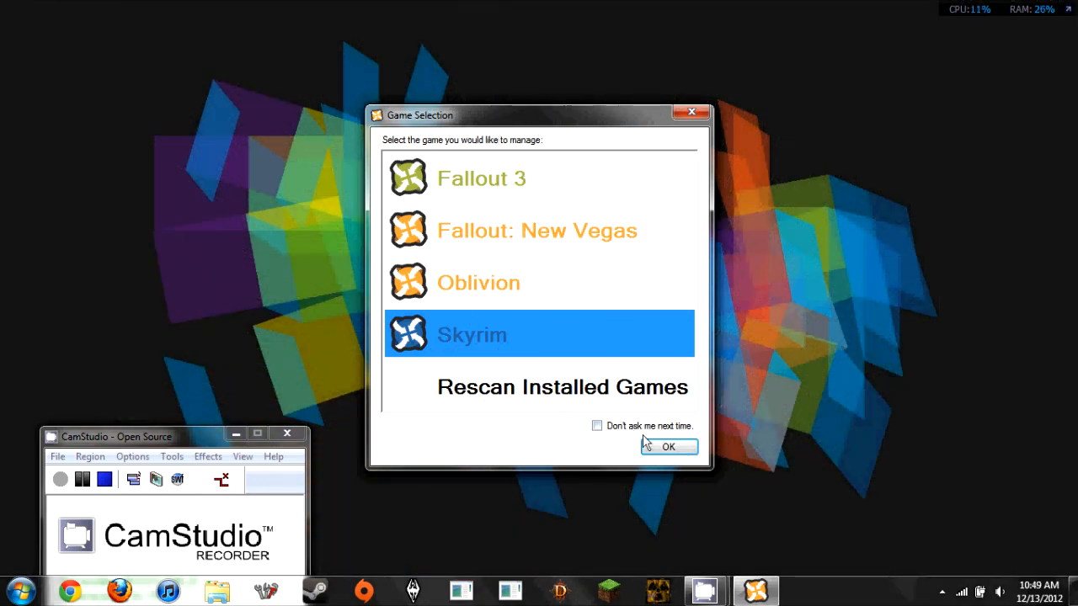
{"action": "left_click", "coordinate": [669, 446]}
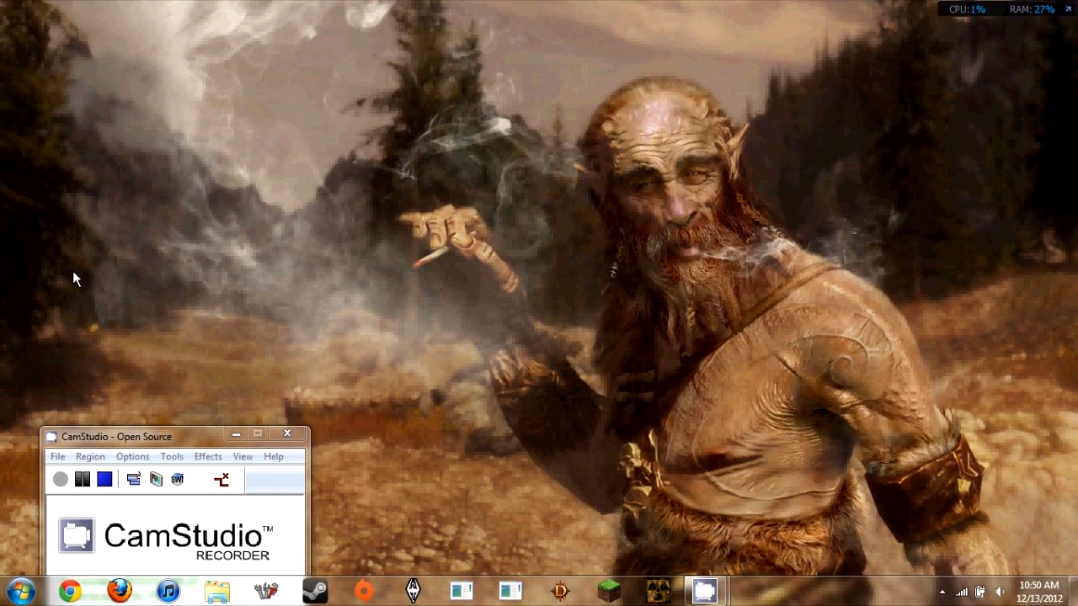
{"action": "mouse_move", "coordinate": [636, 330]}
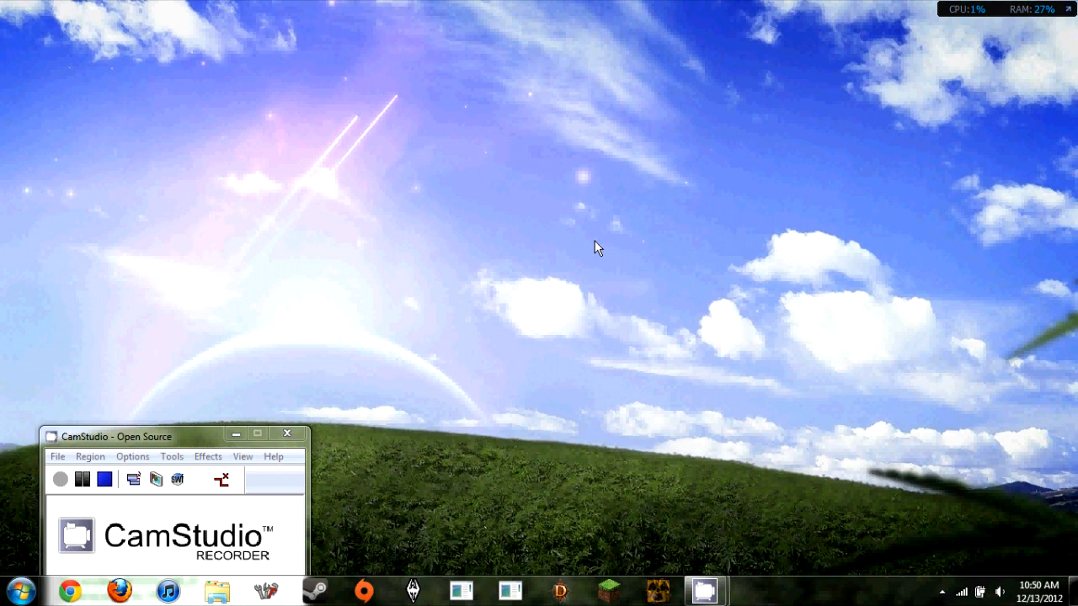
{"action": "mouse_move", "coordinate": [701, 238]}
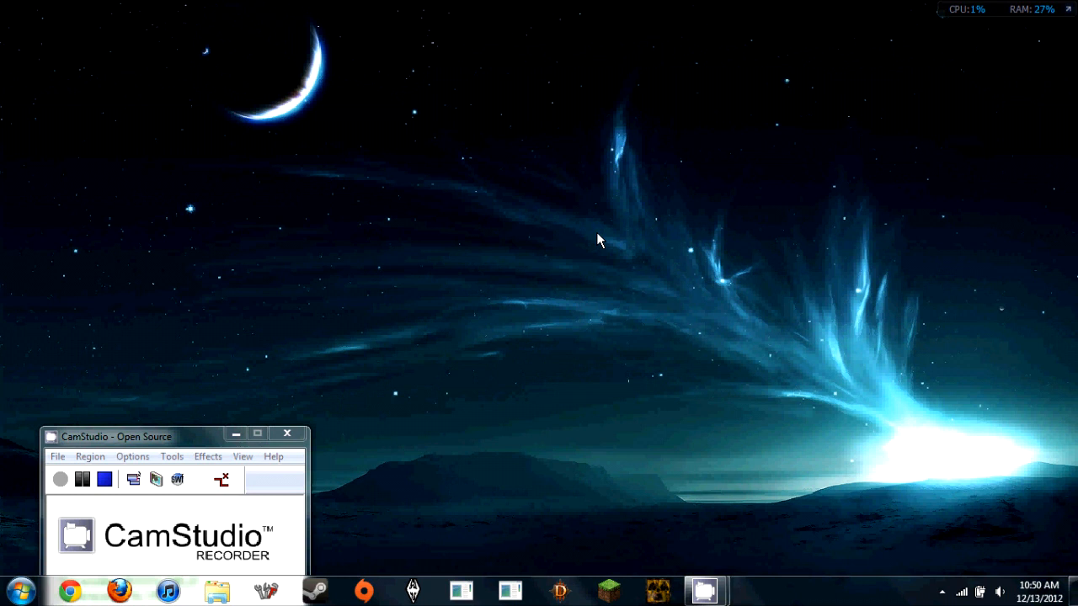
{"action": "mouse_move", "coordinate": [542, 335]}
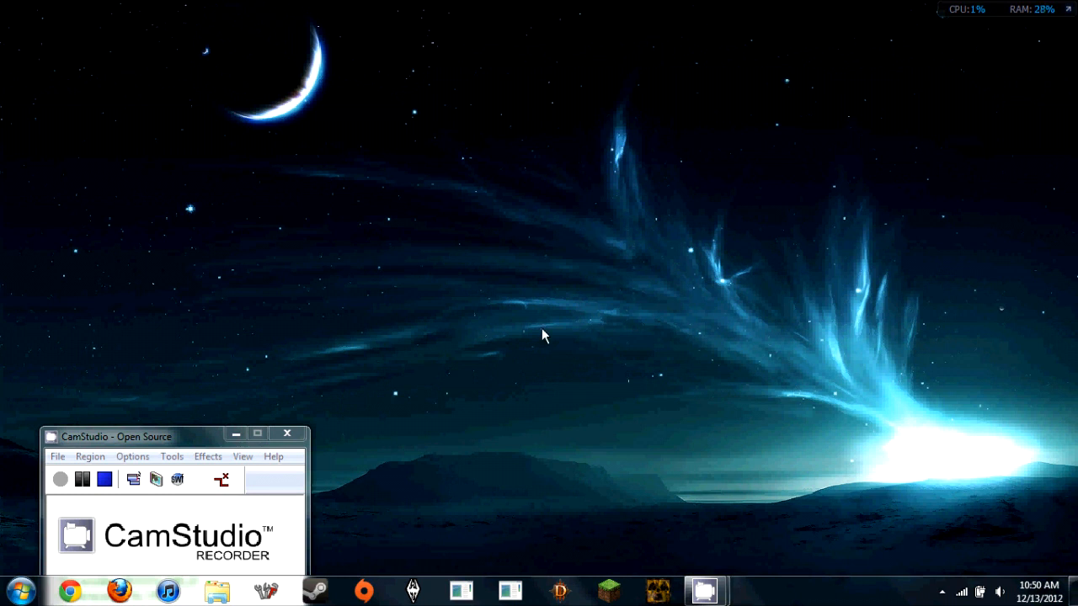